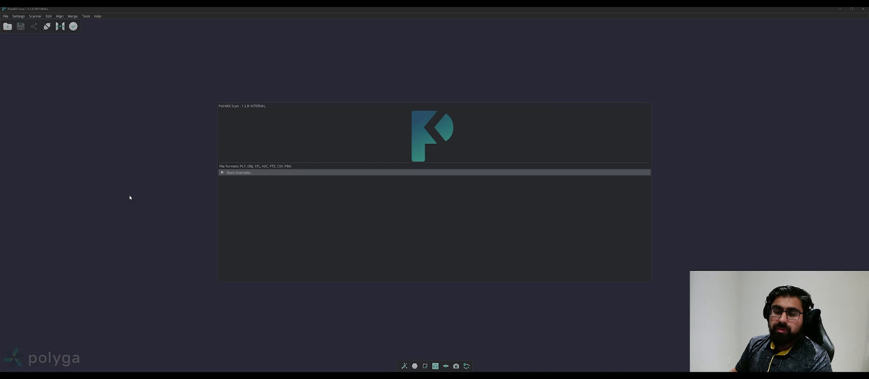
pyautogui.moveTo(133, 190)
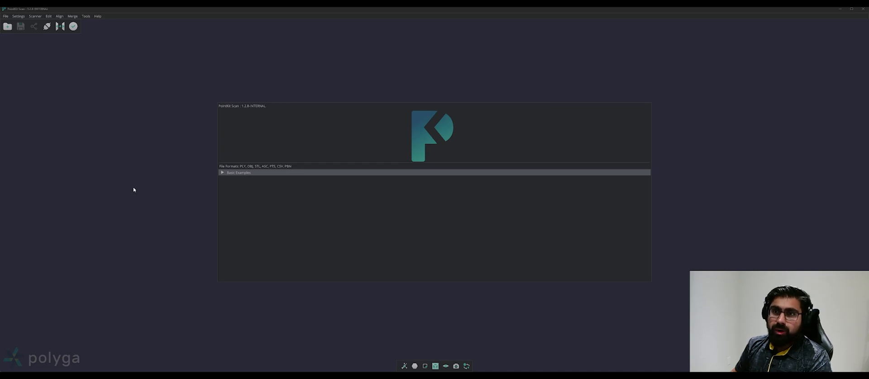
pyautogui.moveTo(7, 26)
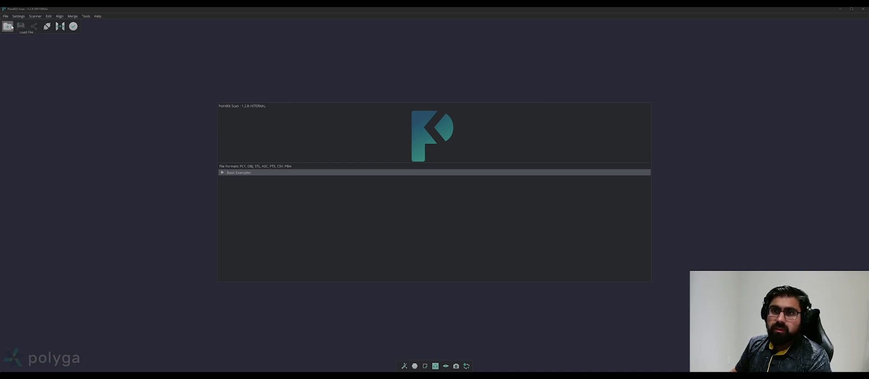
# Import the Intake Manifold scan file so its mesh appears in the project
pyautogui.click(8, 26)
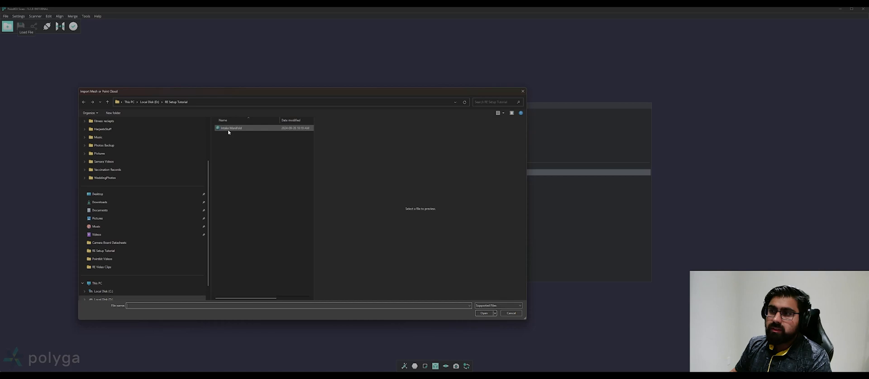
pyautogui.click(483, 313)
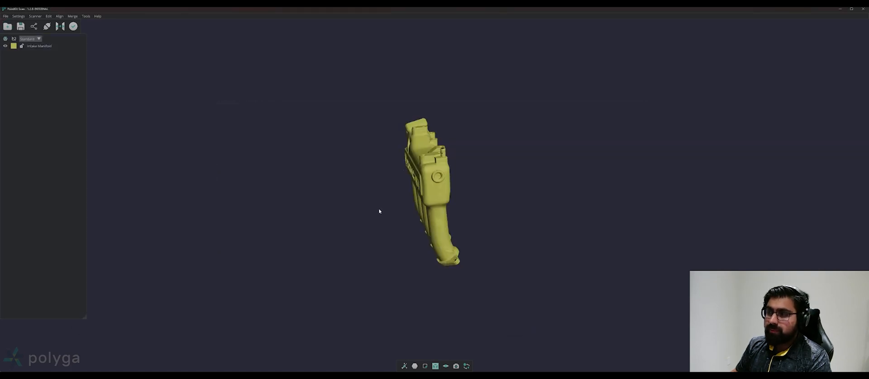
pyautogui.moveTo(388, 216)
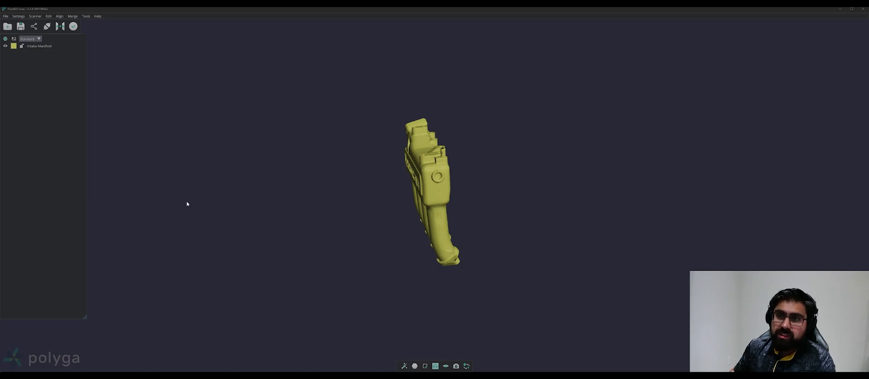
# Finalize the Intake Manifold mesh as Smooth at Standard resolution, without hole filling or smoothing
pyautogui.click(39, 46)
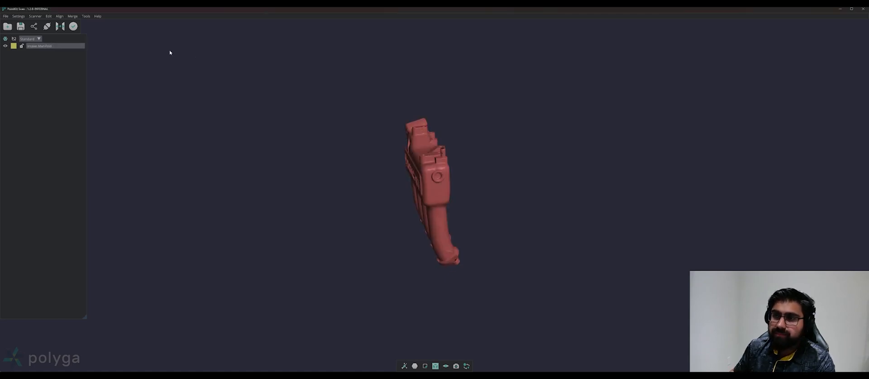
pyautogui.moveTo(72, 26)
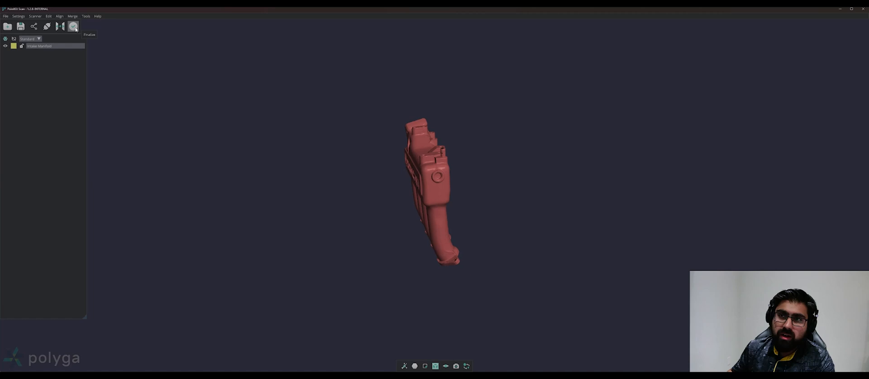
pyautogui.click(73, 27)
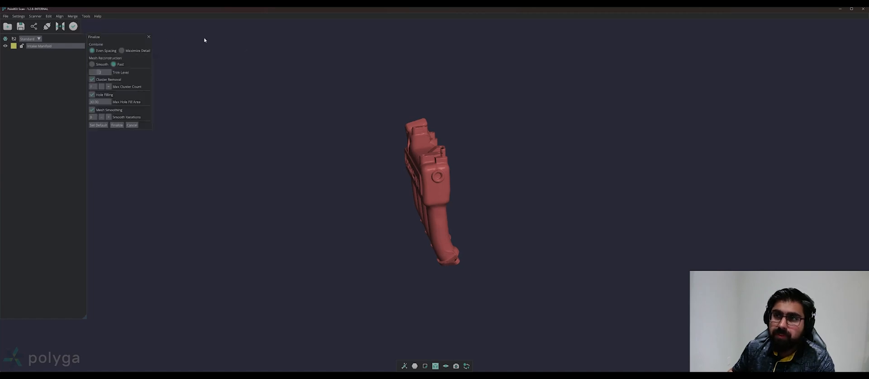
pyautogui.moveTo(240, 52)
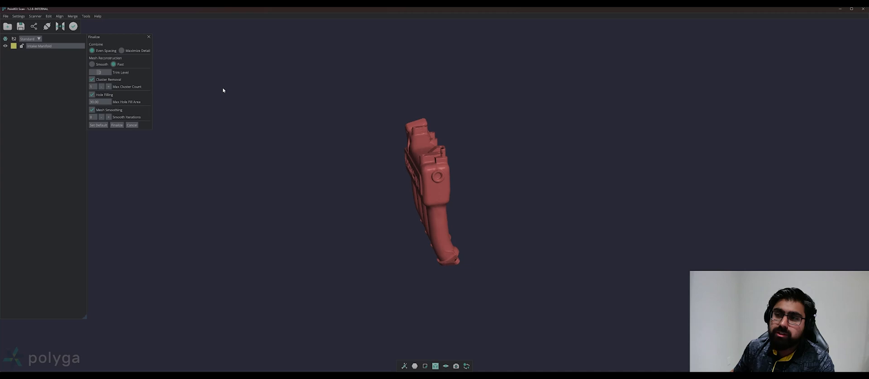
pyautogui.moveTo(123, 50)
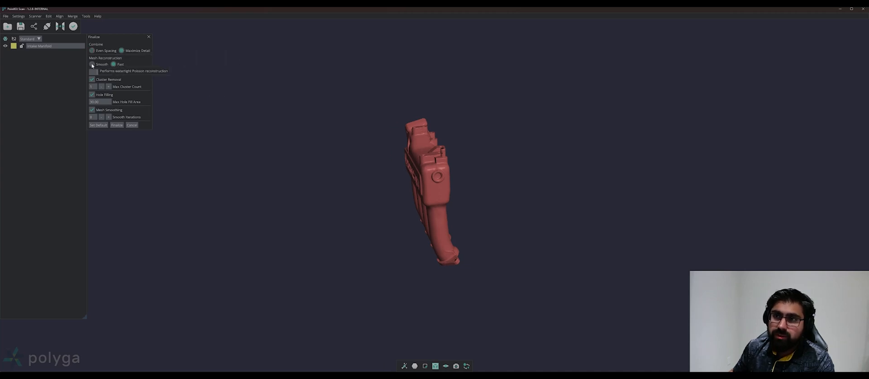
pyautogui.click(92, 64)
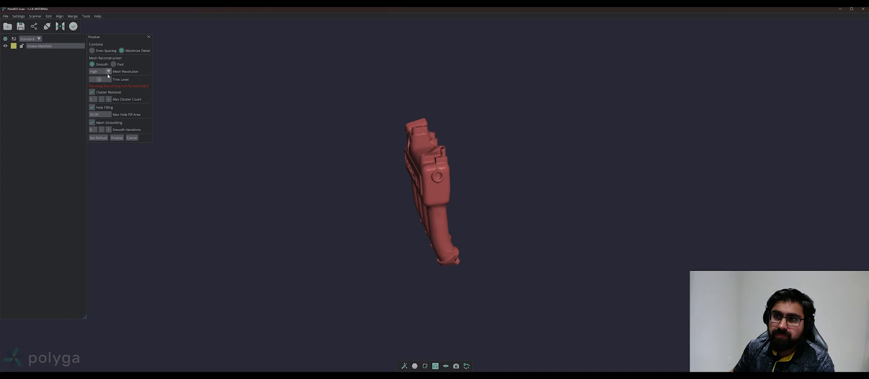
pyautogui.moveTo(128, 72)
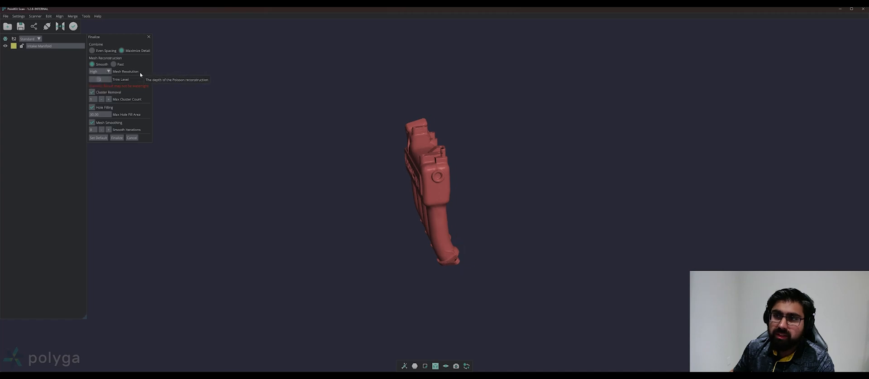
pyautogui.click(100, 71)
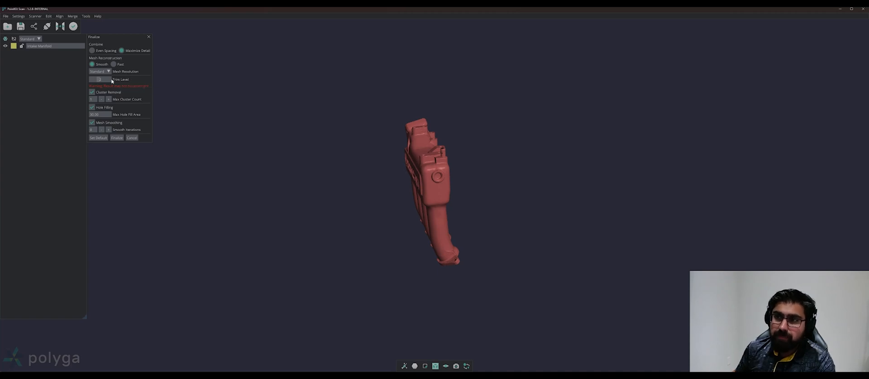
pyautogui.moveTo(100, 79)
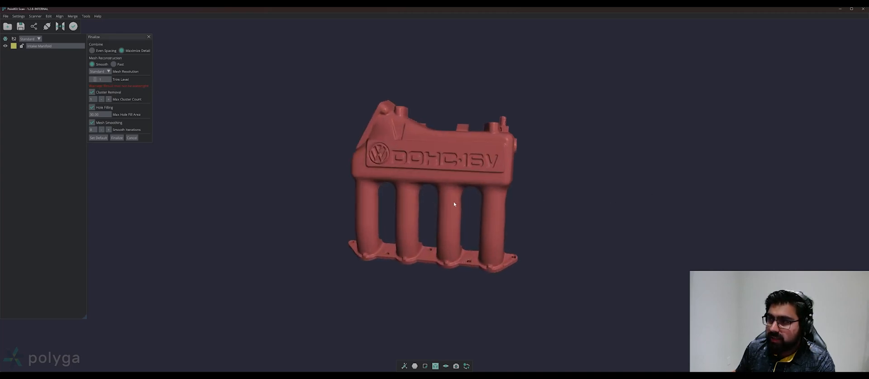
pyautogui.moveTo(453, 204); pyautogui.dragTo(427, 123)
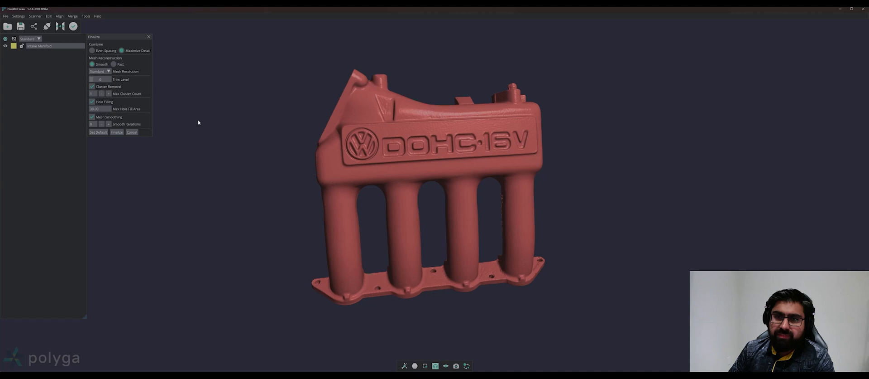
pyautogui.moveTo(138, 87)
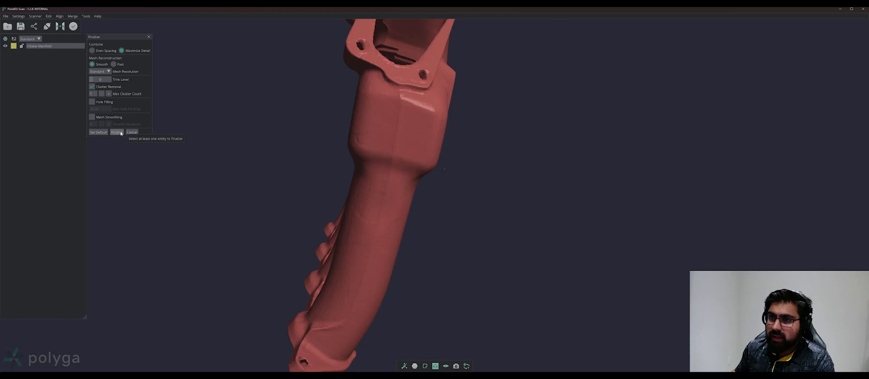
pyautogui.click(116, 132)
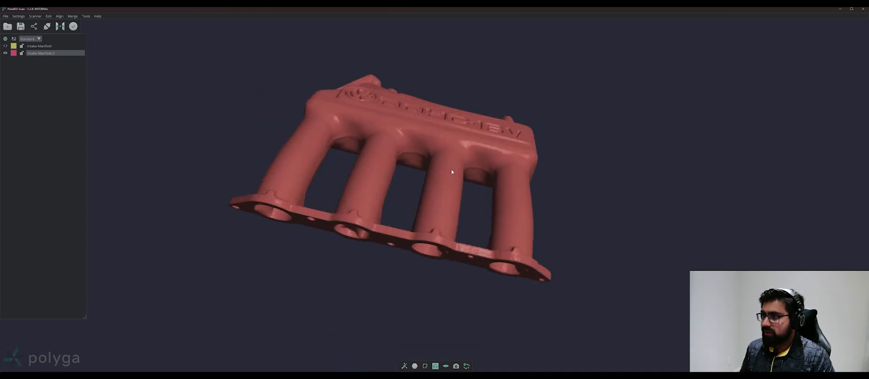
# Orbit the finalized Intake Manifold_F mesh to inspect its sides, top and front
pyautogui.moveTo(452, 172); pyautogui.dragTo(437, 218)
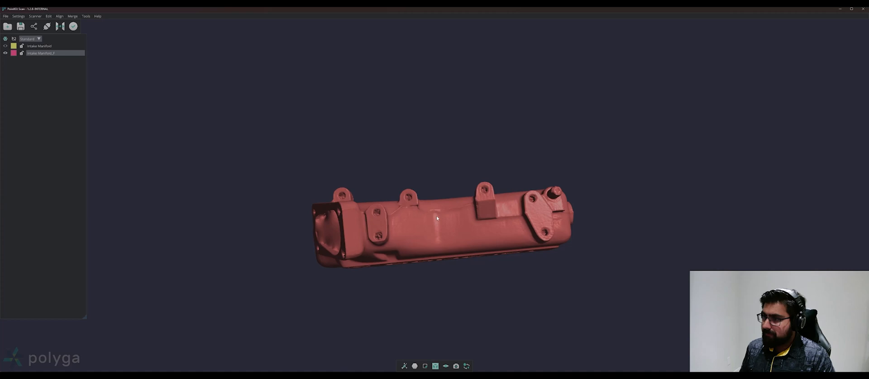
pyautogui.moveTo(437, 218); pyautogui.dragTo(463, 203)
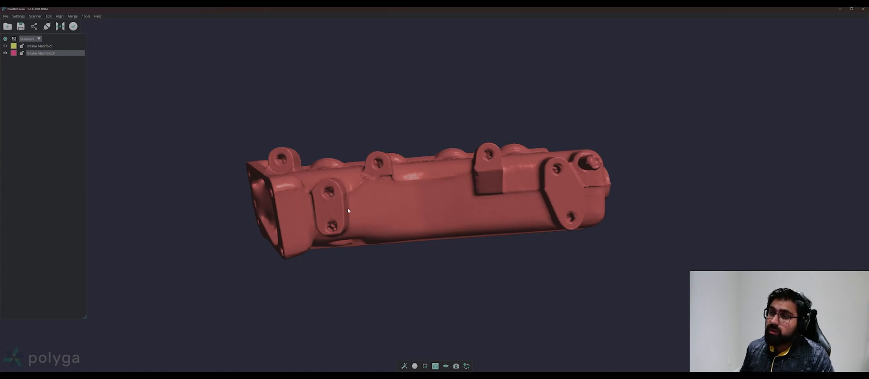
pyautogui.moveTo(524, 205)
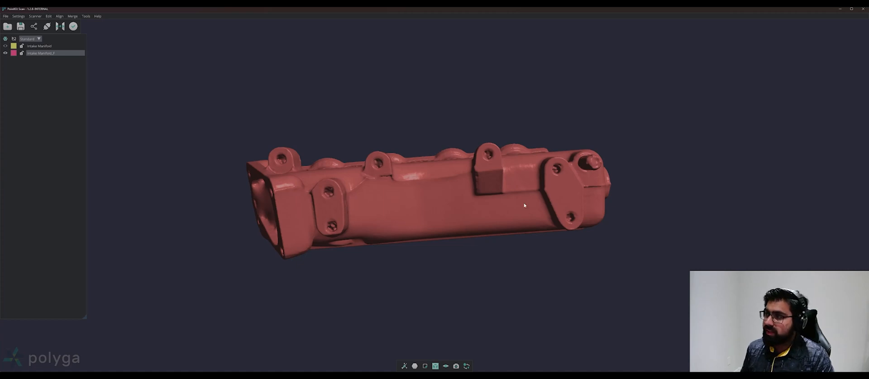
pyautogui.moveTo(524, 205); pyautogui.dragTo(434, 280)
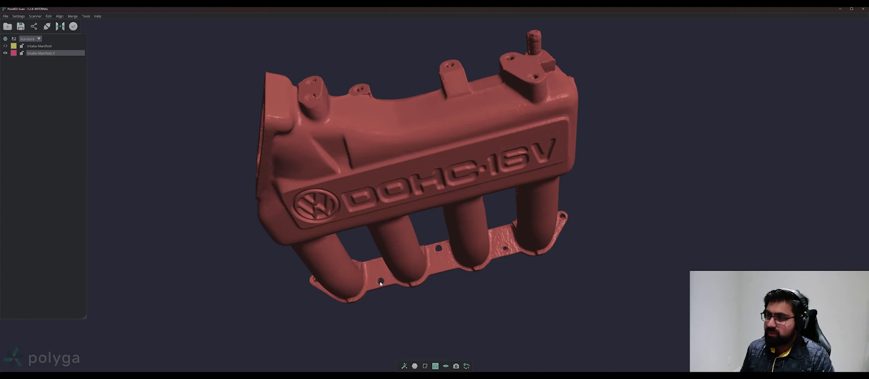
pyautogui.moveTo(427, 280)
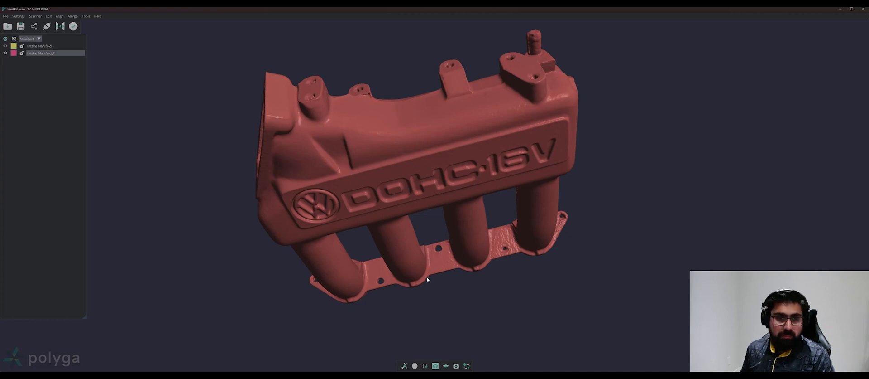
pyautogui.moveTo(470, 155)
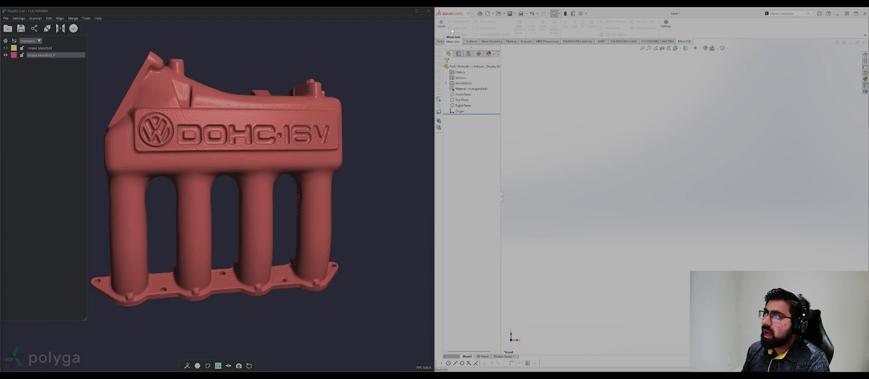
pyautogui.moveTo(440, 27)
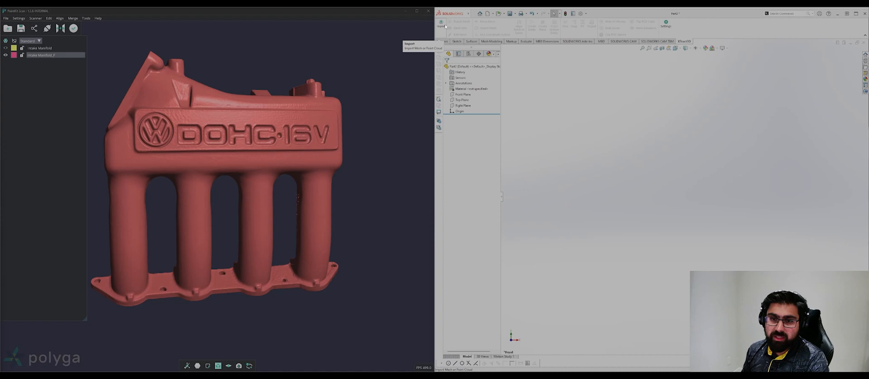
pyautogui.click(442, 26)
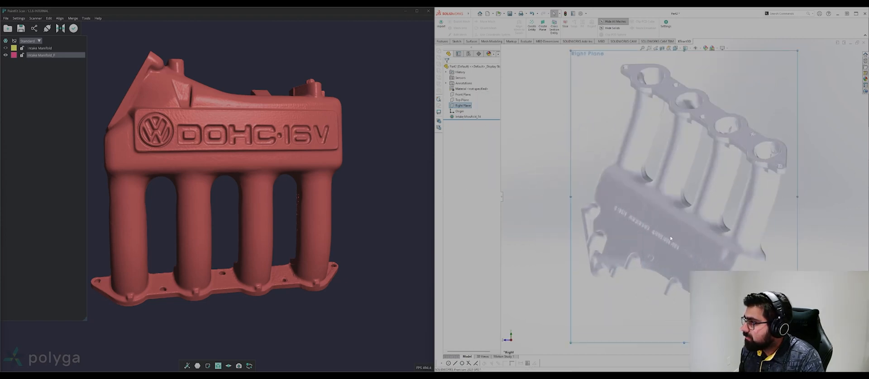
pyautogui.click(463, 100)
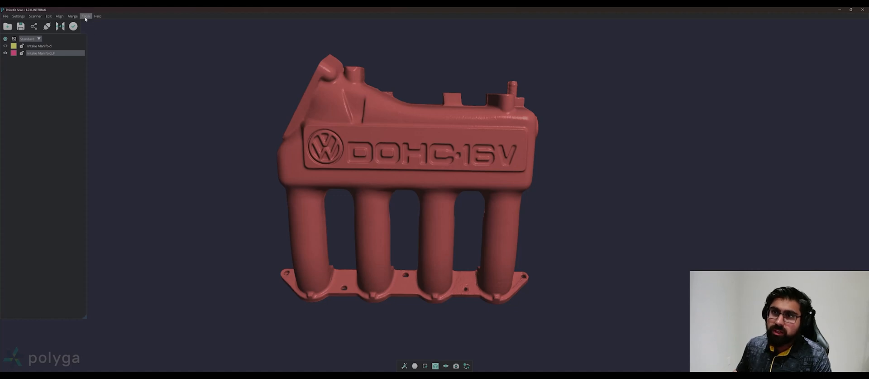
# Set Geometry Tools to Plane by Pick 3+ Points, starting on the logo face
pyautogui.click(85, 15)
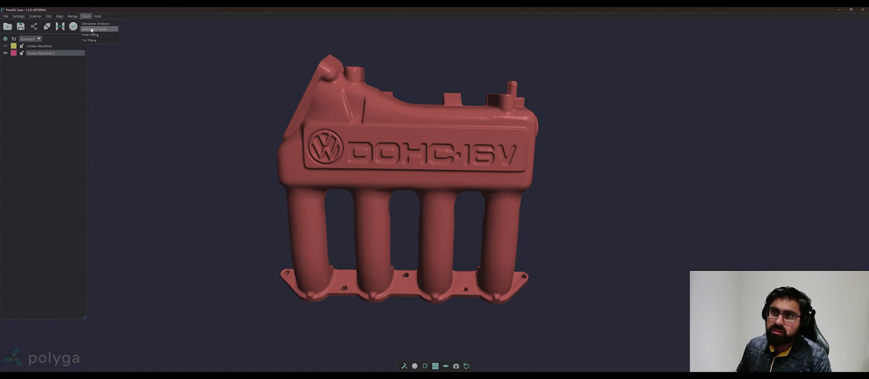
pyautogui.click(97, 29)
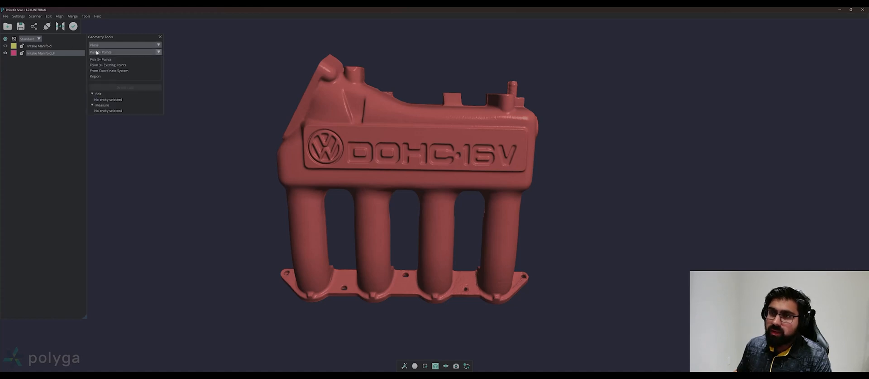
pyautogui.click(101, 59)
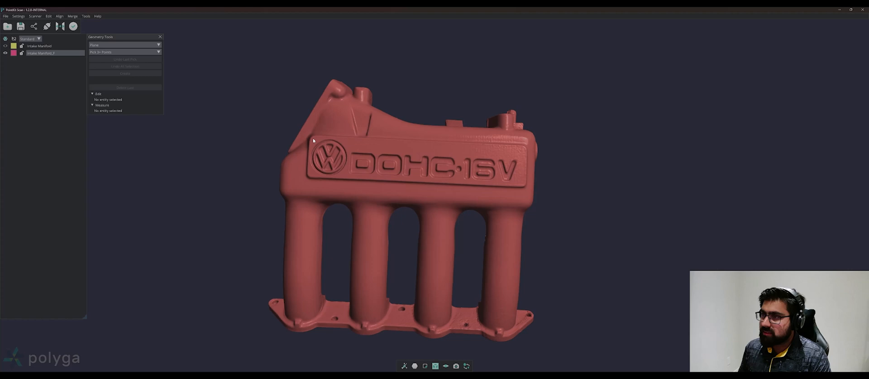
pyautogui.click(312, 138)
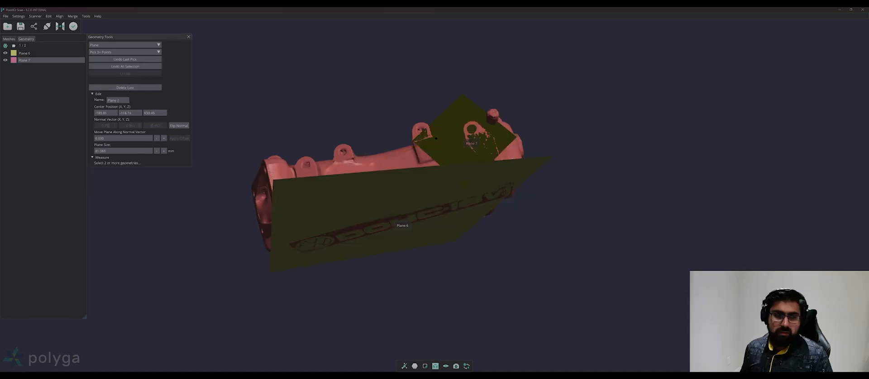
# Rename the logo-face plane to Front and the flange plane to Top
pyautogui.click(24, 52)
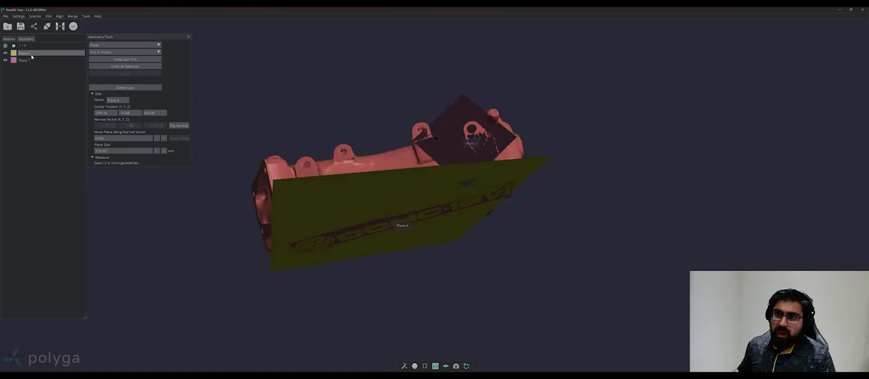
pyautogui.rightClick(24, 53)
pyautogui.write('Front')
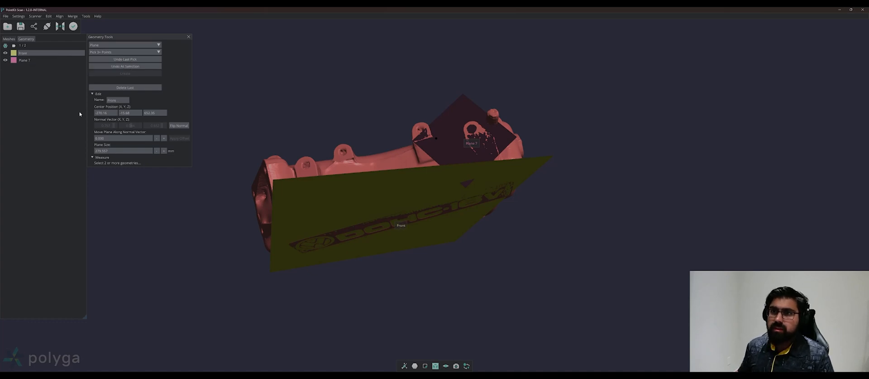
pyautogui.rightClick(25, 60)
pyautogui.write('Top')
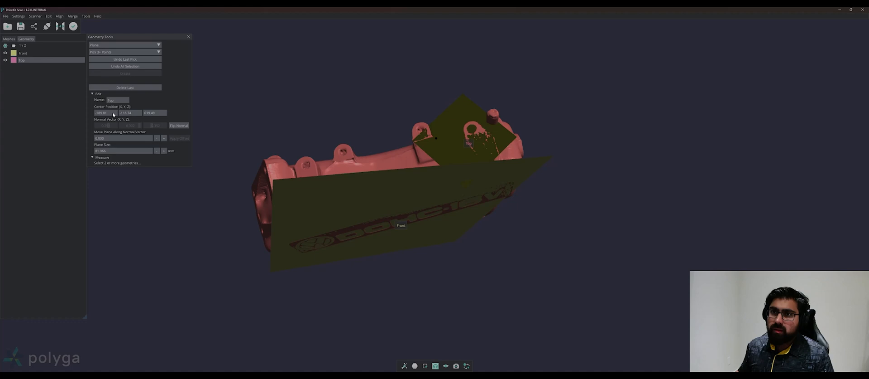
# Create a Center plane on the logo face and offset it into the manifold's middle
pyautogui.click(23, 53)
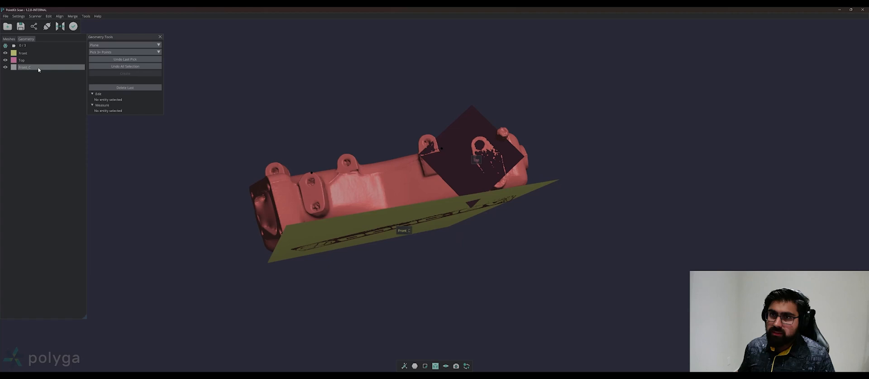
pyautogui.rightClick(24, 67)
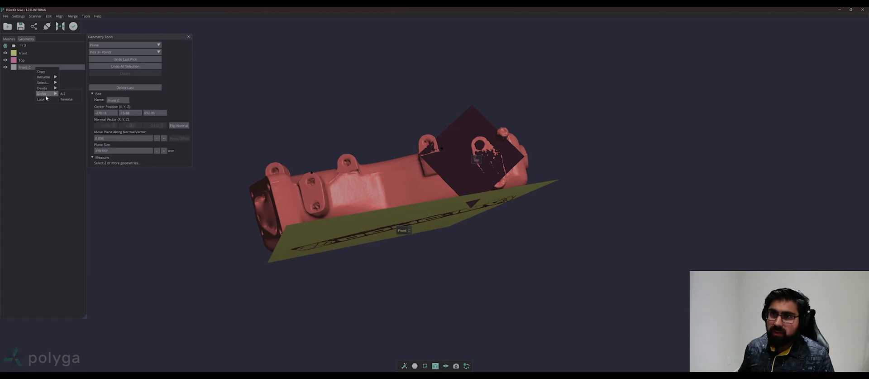
pyautogui.click(44, 77)
pyautogui.write('Center')
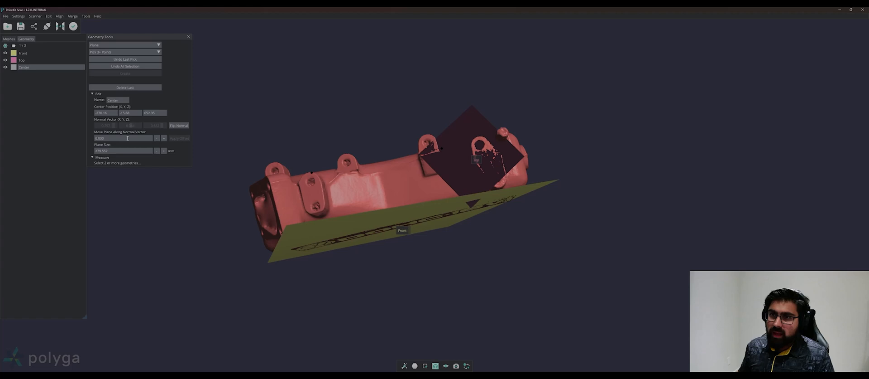
pyautogui.click(122, 138)
pyautogui.write('30.000')
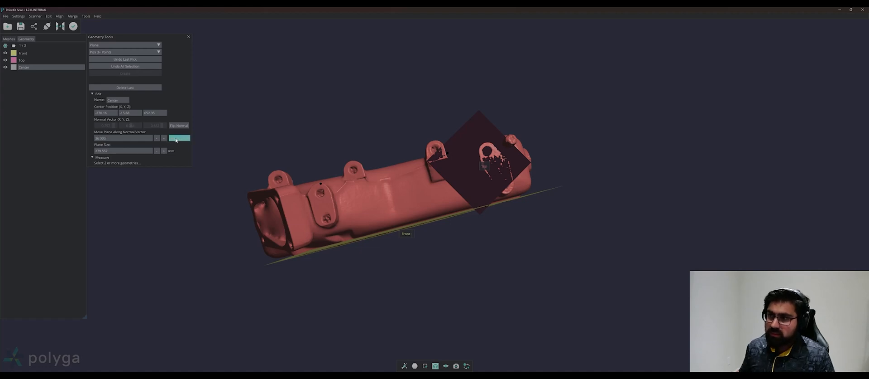
pyautogui.click(180, 138)
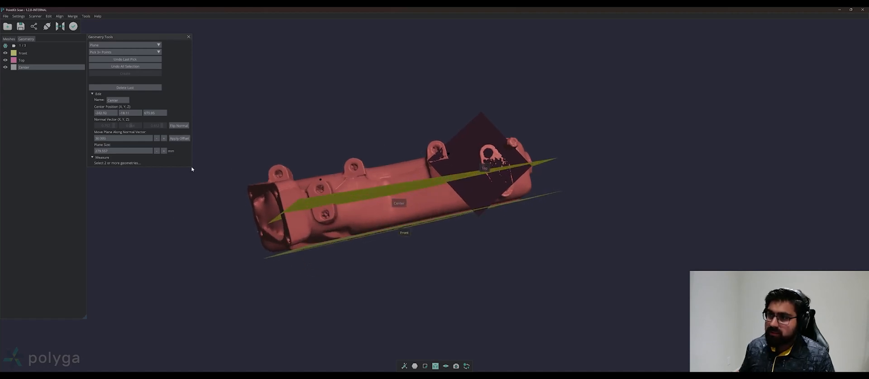
pyautogui.click(22, 59)
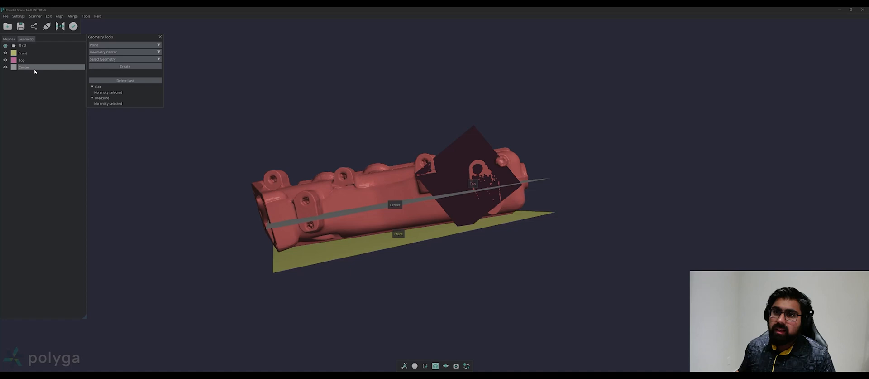
# Create Point 1 at the geometric centre of the Center plane
pyautogui.click(24, 60)
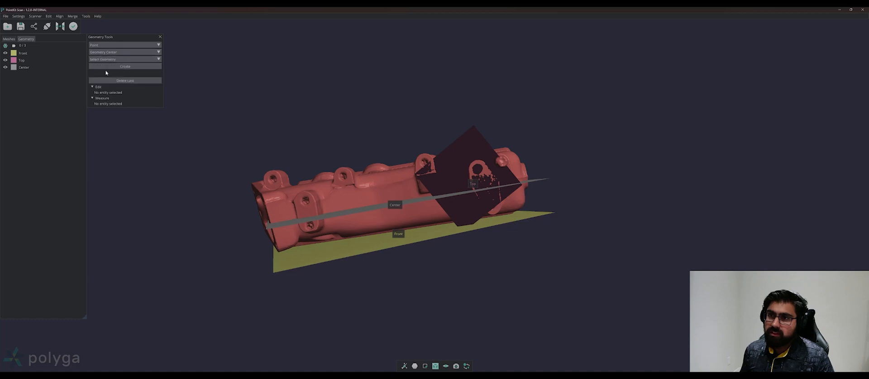
pyautogui.click(125, 60)
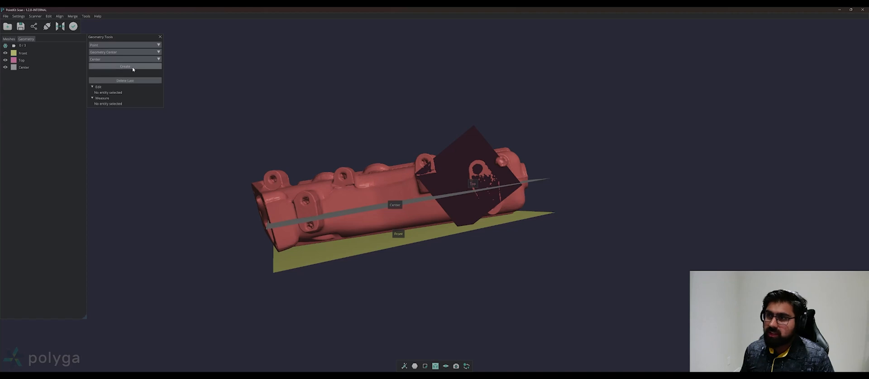
pyautogui.click(125, 67)
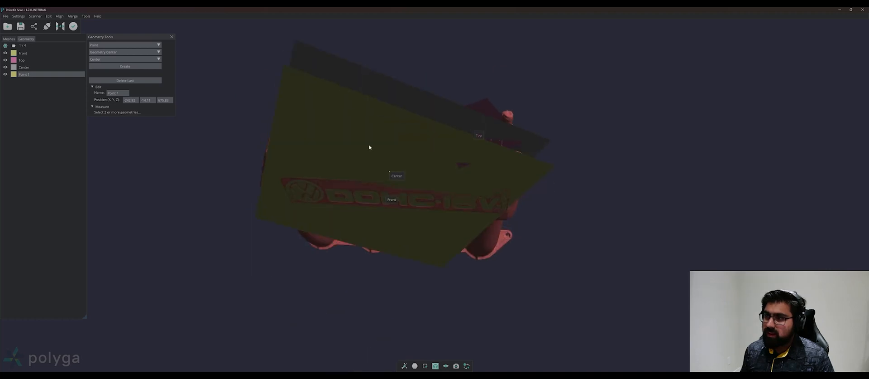
pyautogui.click(24, 67)
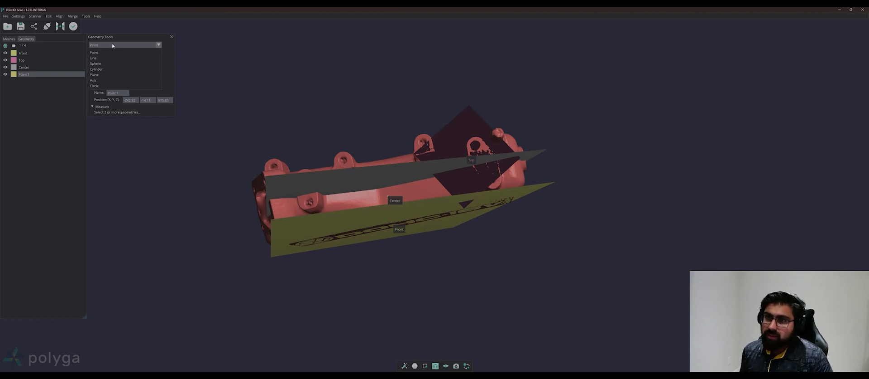
# Create Point 2 and Point 3 by projecting Point 1 onto the reference planes
pyautogui.click(94, 52)
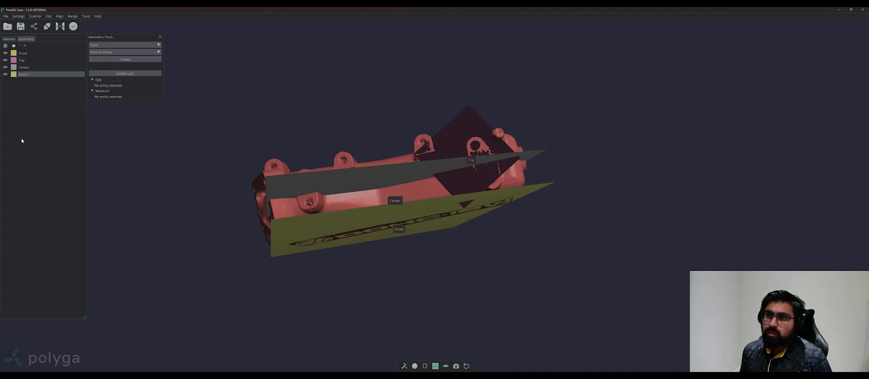
pyautogui.click(23, 75)
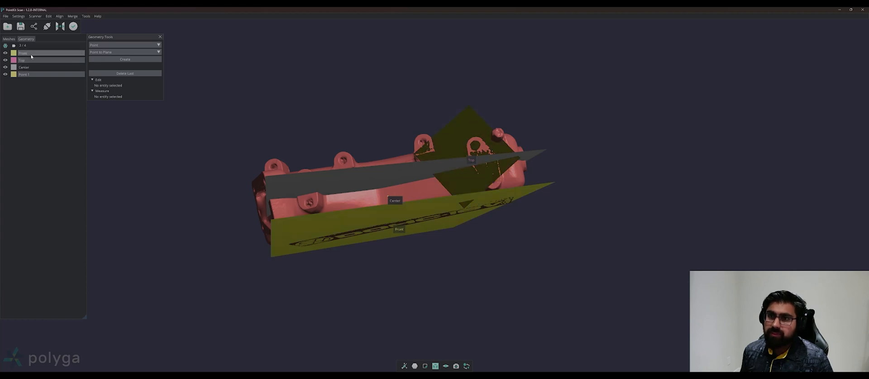
pyautogui.click(23, 60)
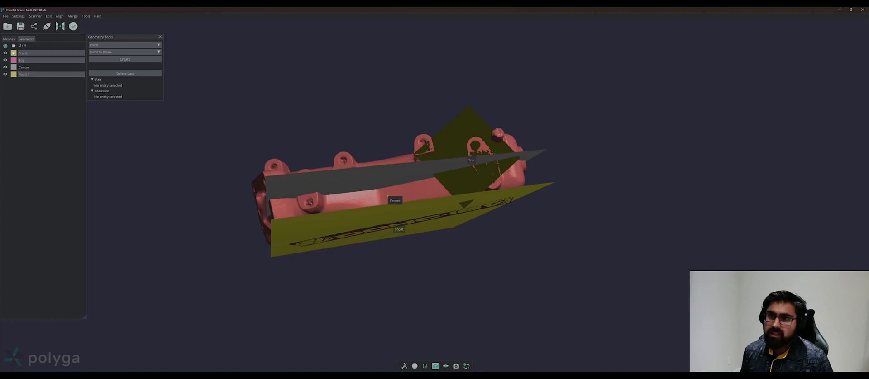
pyautogui.click(24, 74)
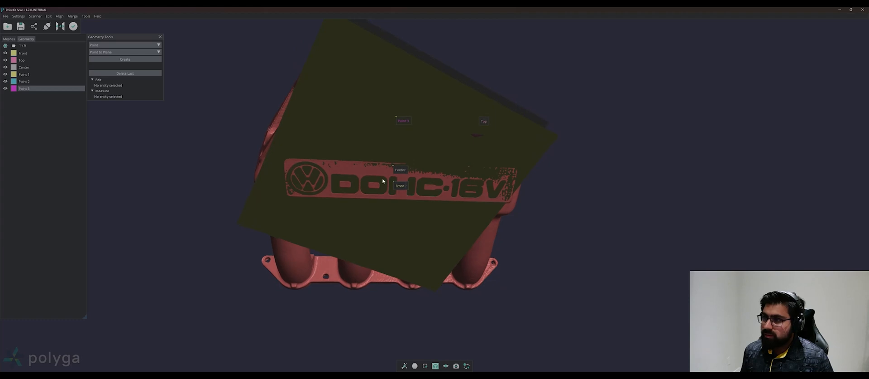
# Build Axis 0 from the three existing points and select it in the list
pyautogui.click(125, 45)
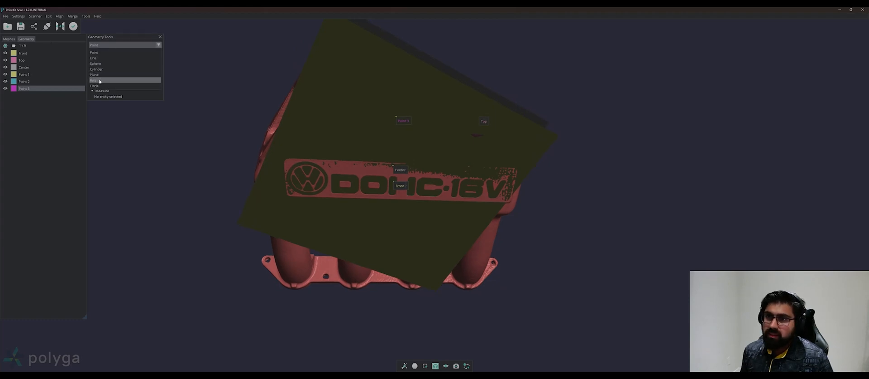
pyautogui.click(99, 80)
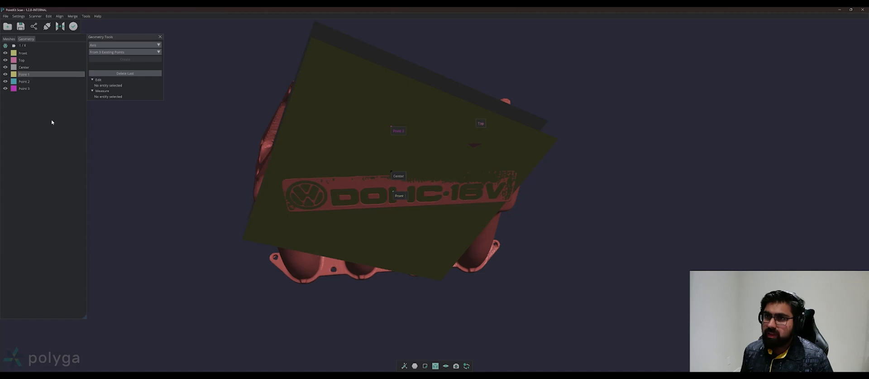
pyautogui.click(24, 82)
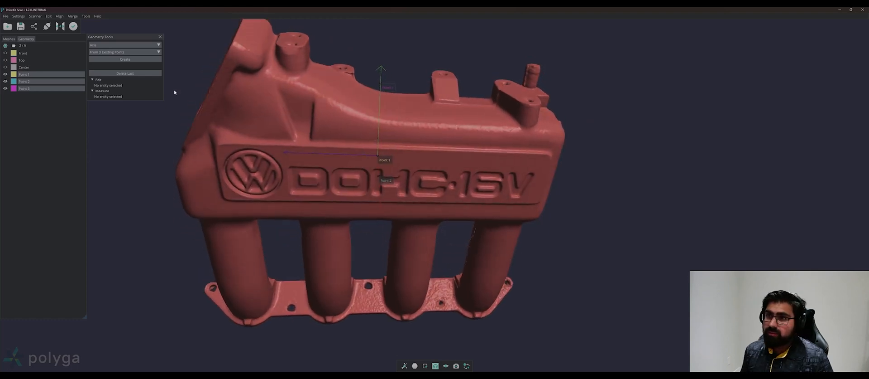
pyautogui.click(125, 59)
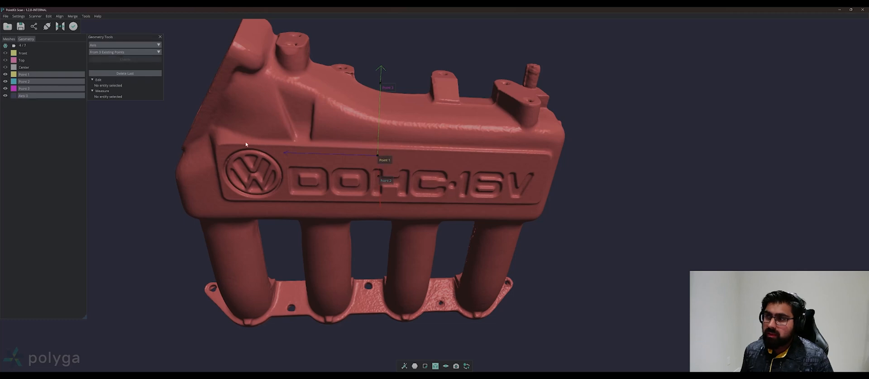
pyautogui.click(23, 96)
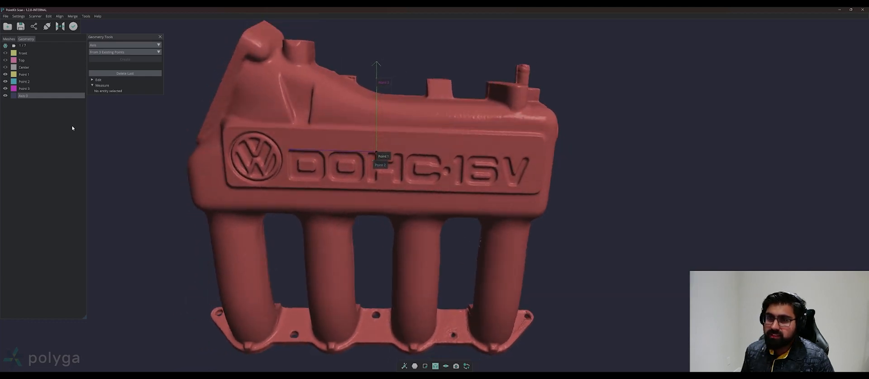
pyautogui.moveTo(140, 105)
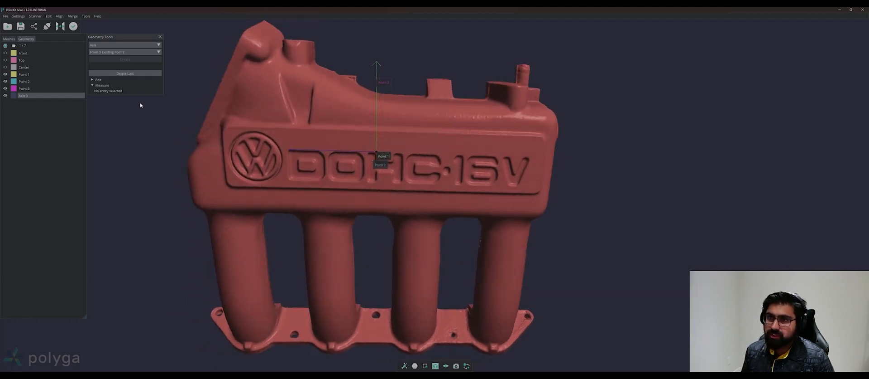
# Apply Axis 0 as the coordinate axis to the finalized manifold mesh
pyautogui.rightClick(24, 95)
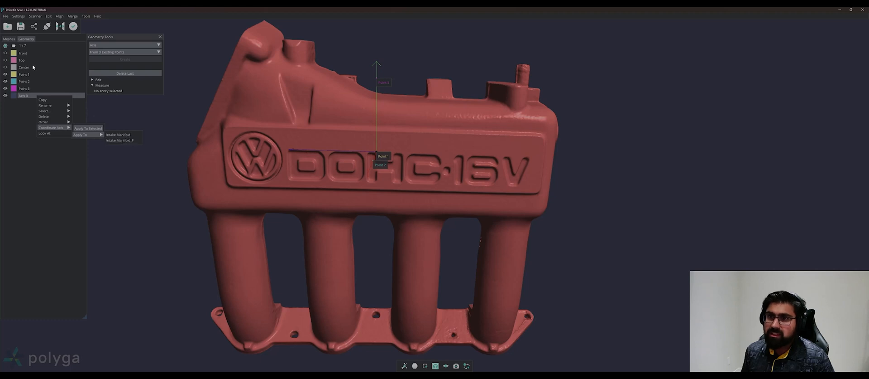
pyautogui.click(49, 112)
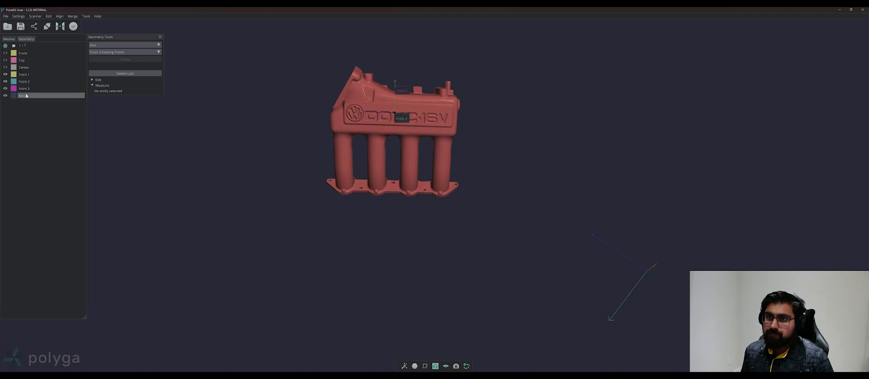
pyautogui.rightClick(22, 96)
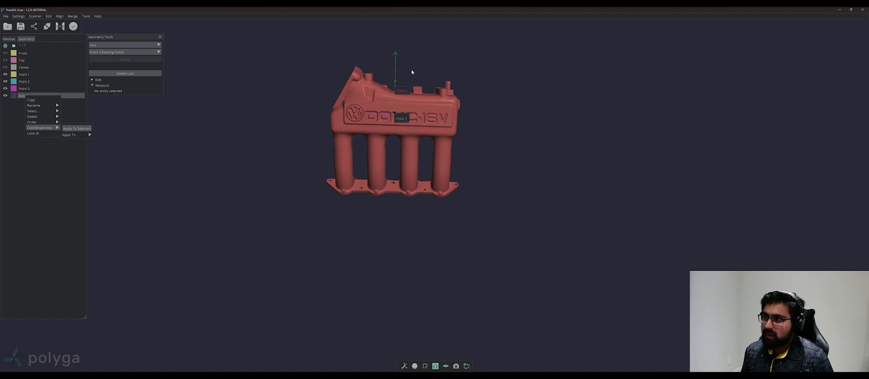
pyautogui.moveTo(370, 92)
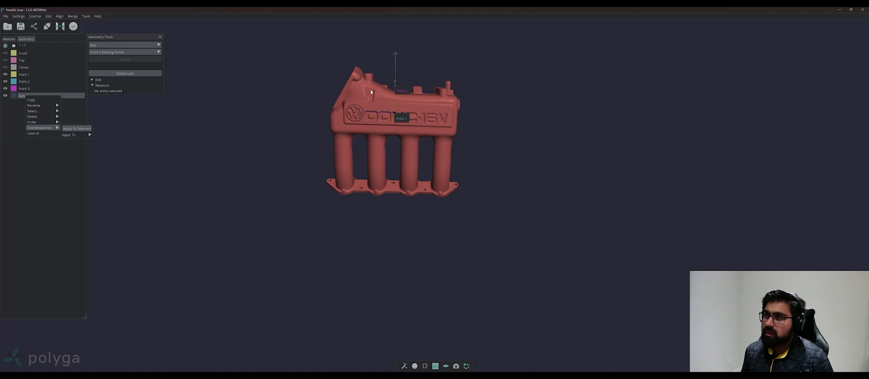
pyautogui.moveTo(315, 150)
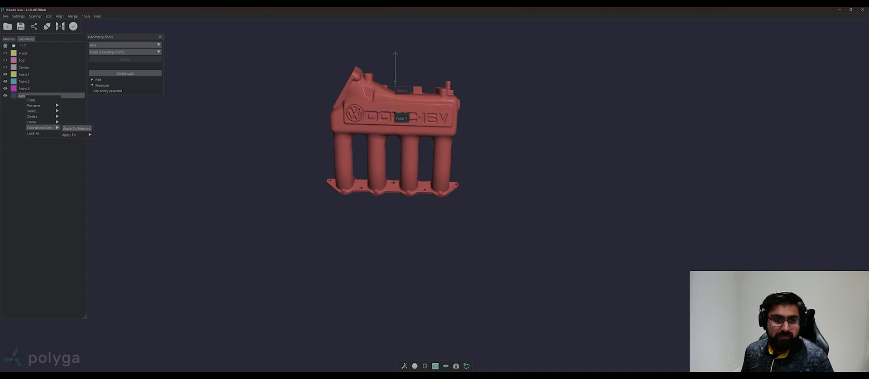
pyautogui.click(77, 128)
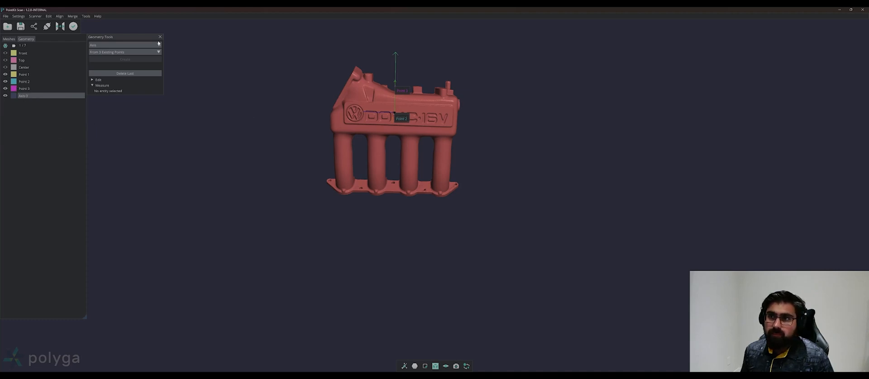
pyautogui.click(5, 16)
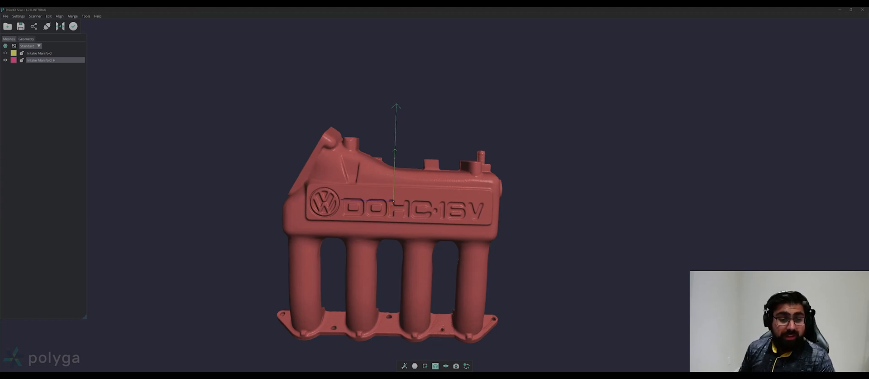
pyautogui.click(44, 60)
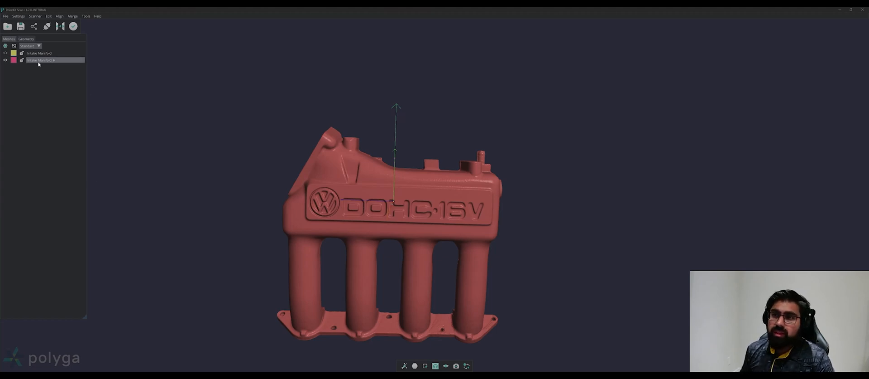
pyautogui.rightClick(39, 60)
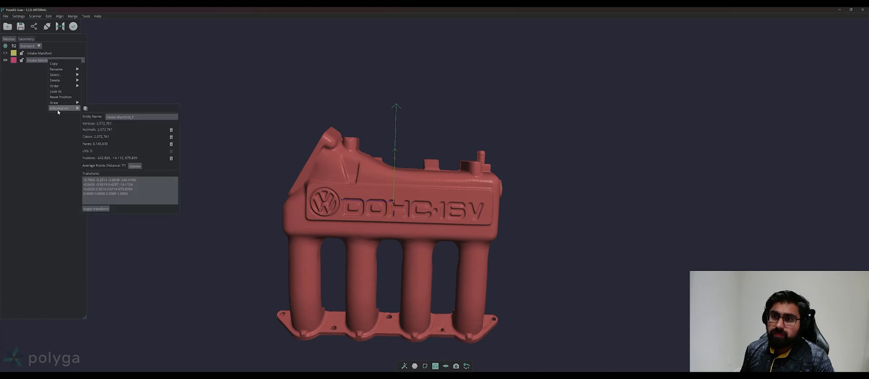
pyautogui.moveTo(126, 129)
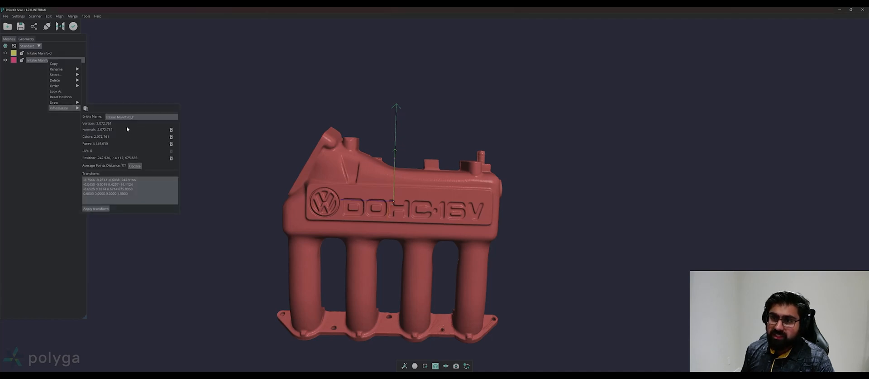
pyautogui.moveTo(112, 130)
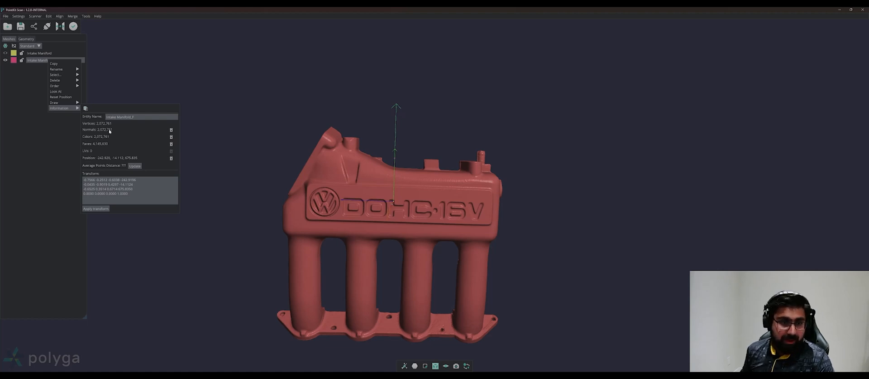
pyautogui.click(91, 82)
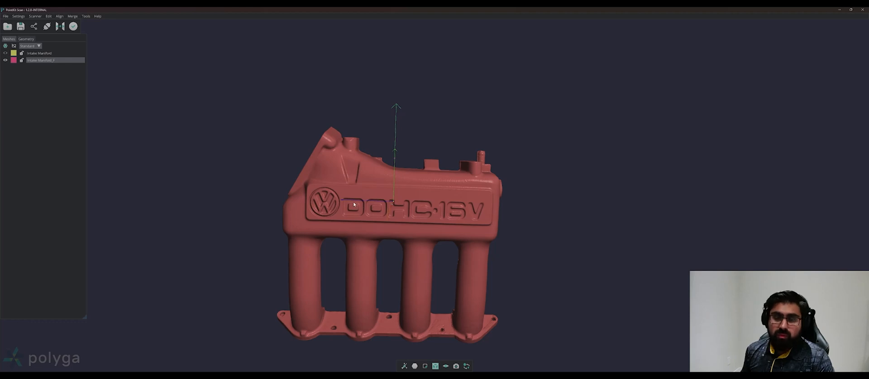
pyautogui.moveTo(181, 103)
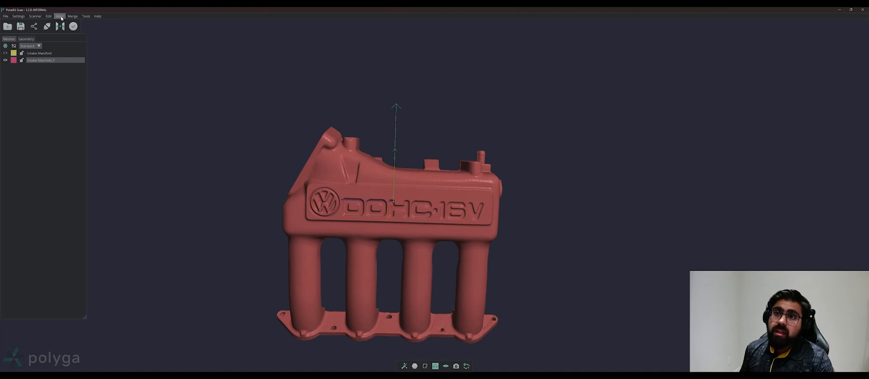
# Decimate the manifold with Maximize Detail down to about 207 thousand vertices
pyautogui.click(49, 16)
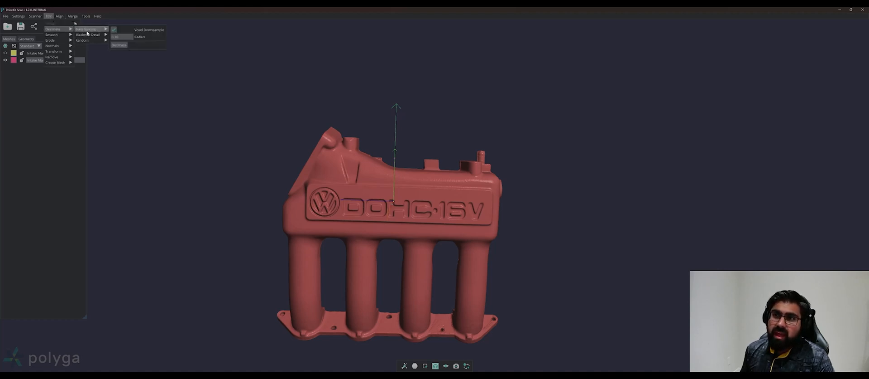
pyautogui.moveTo(87, 34)
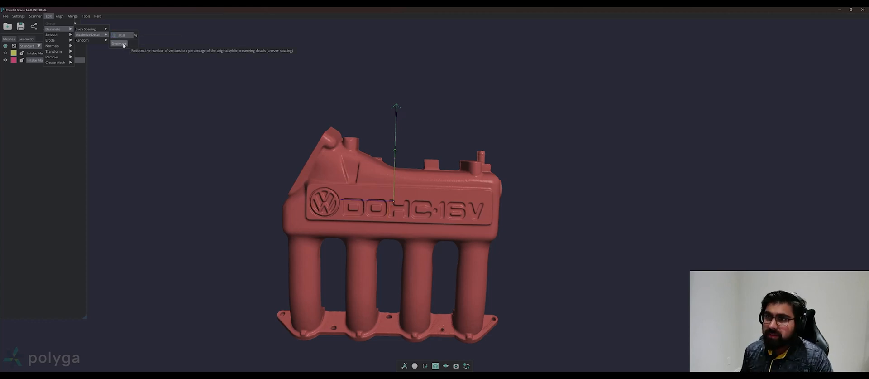
pyautogui.click(119, 43)
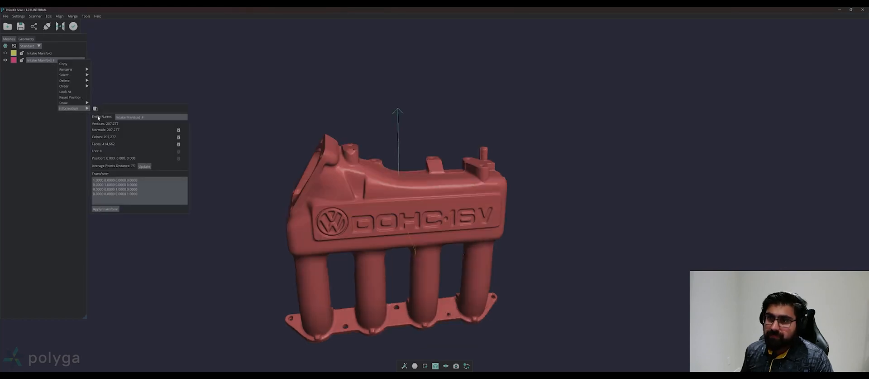
pyautogui.moveTo(114, 125)
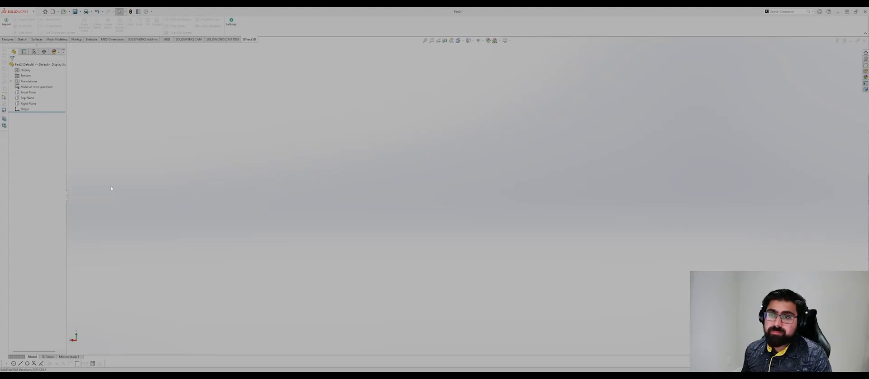
pyautogui.moveTo(191, 84)
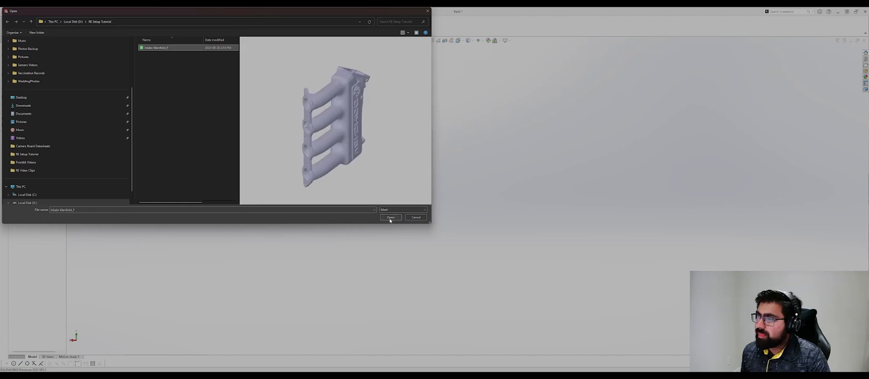
# Import the Intake Manifold_F mesh and select Top Plane to check its alignment
pyautogui.click(391, 217)
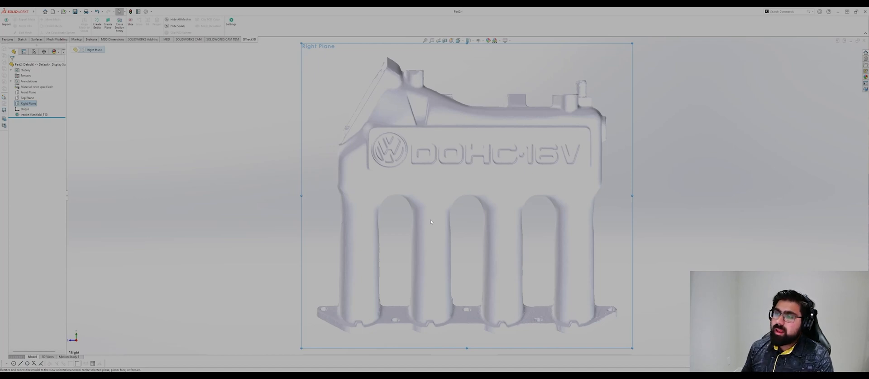
pyautogui.click(27, 97)
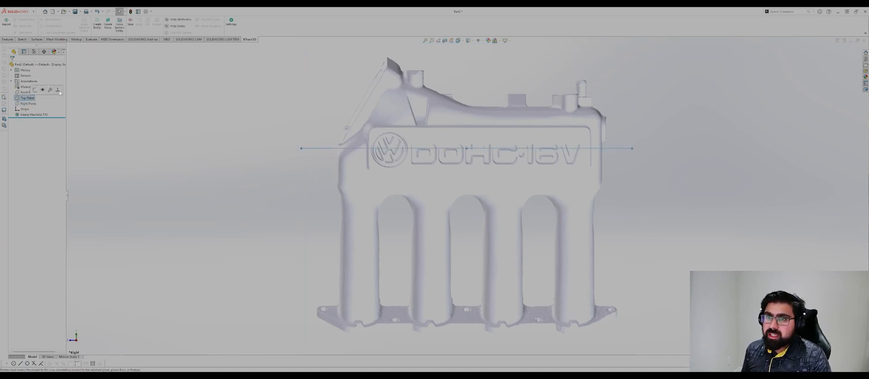